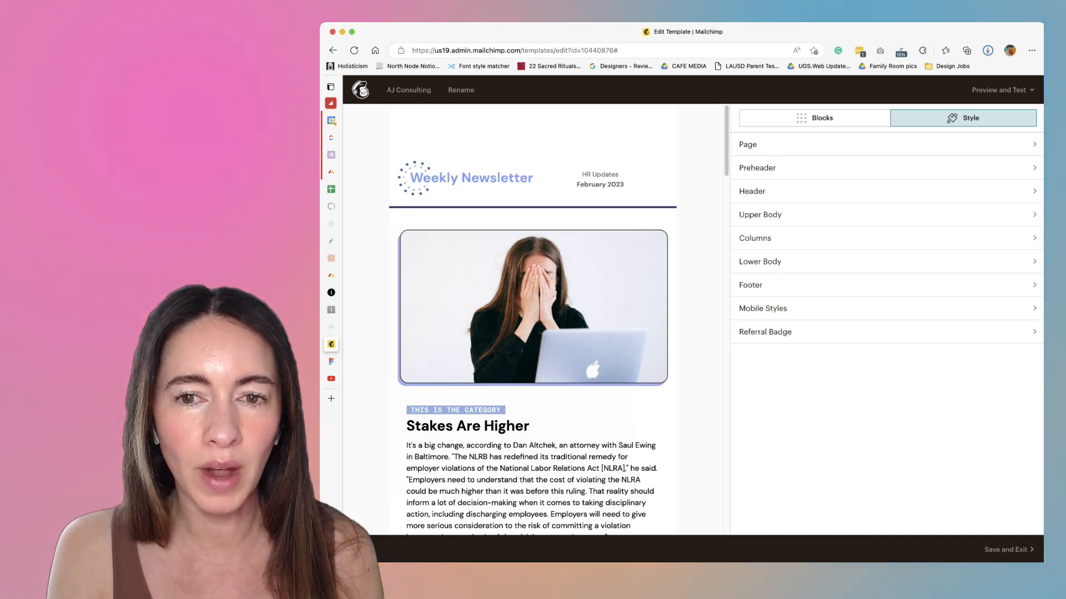
Browse the content blocks, then set the Preheader style's top padding to 0
{"action": "left_click", "coordinate": [814, 117]}
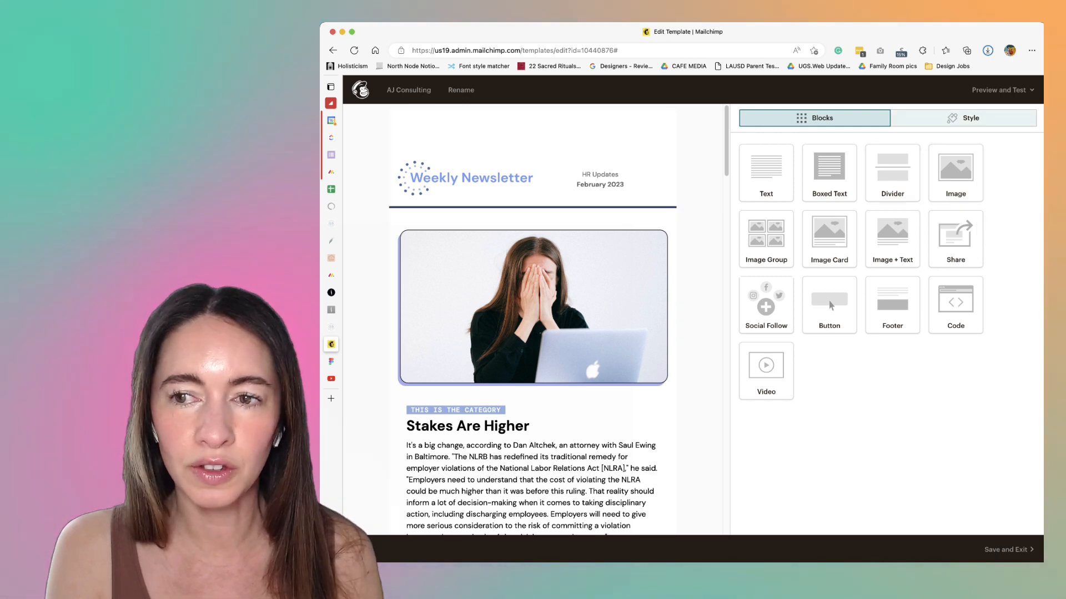
{"action": "left_click", "coordinate": [962, 118]}
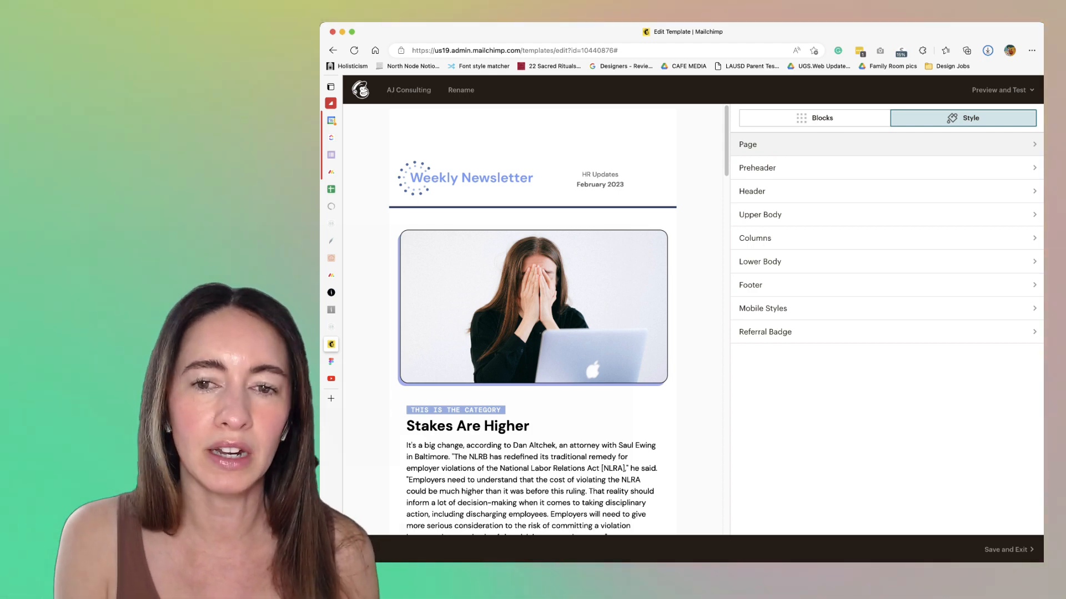
{"action": "left_click", "coordinate": [757, 168]}
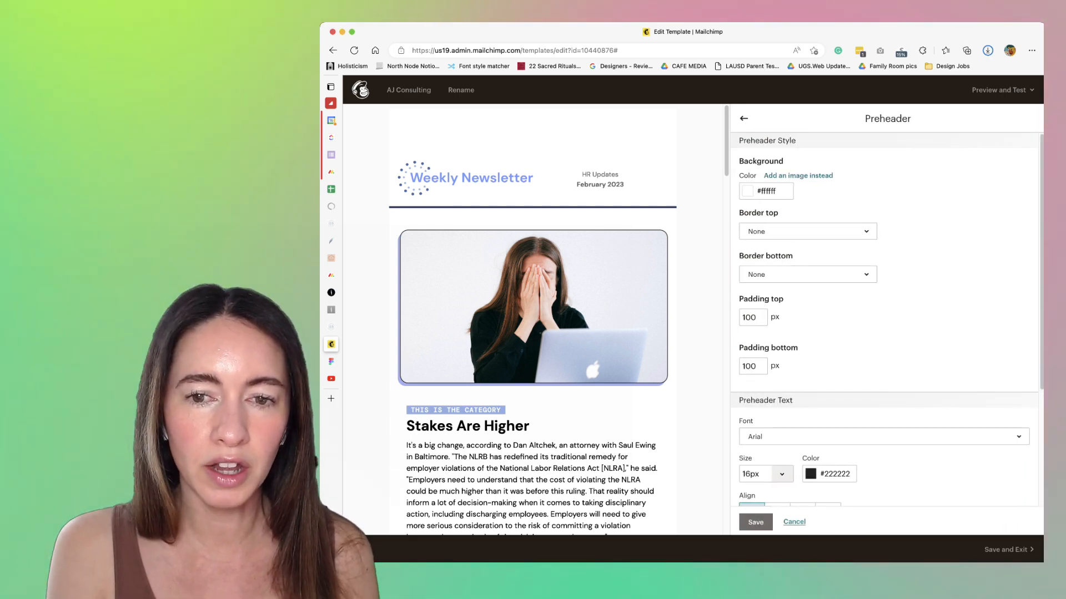
{"action": "scroll", "scroll_direction": "down", "scroll_amount": 3}
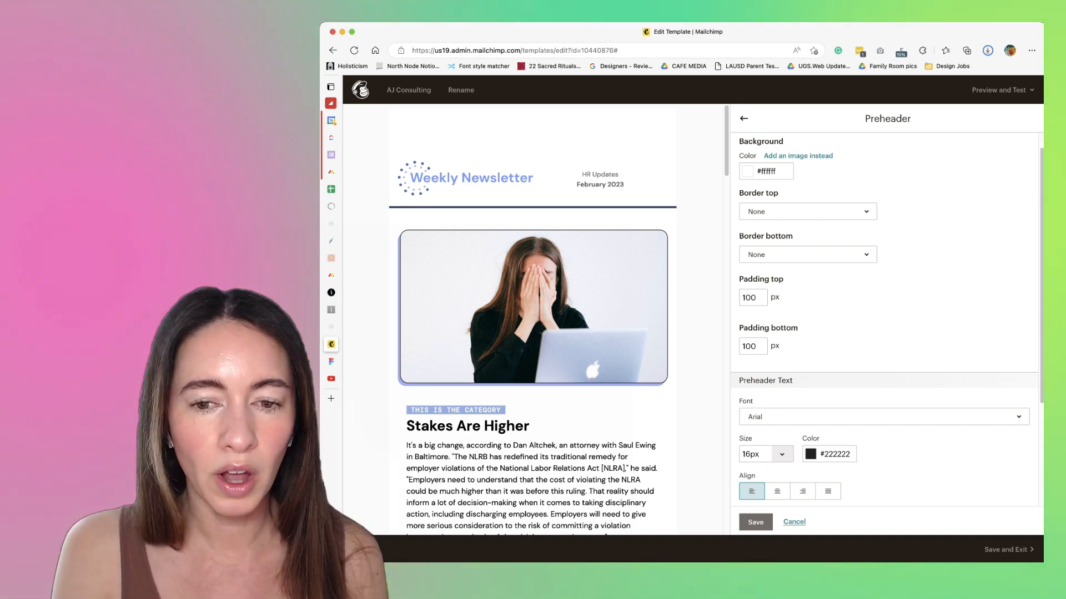
{"action": "type", "text": "0"}
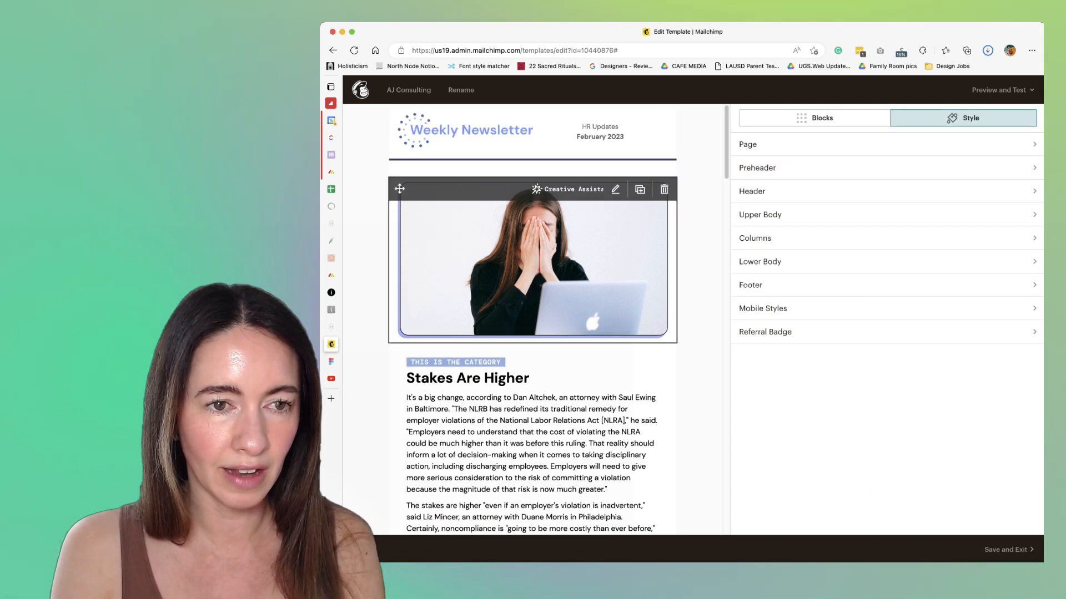
{"action": "scroll", "scroll_direction": "down", "scroll_amount": 3}
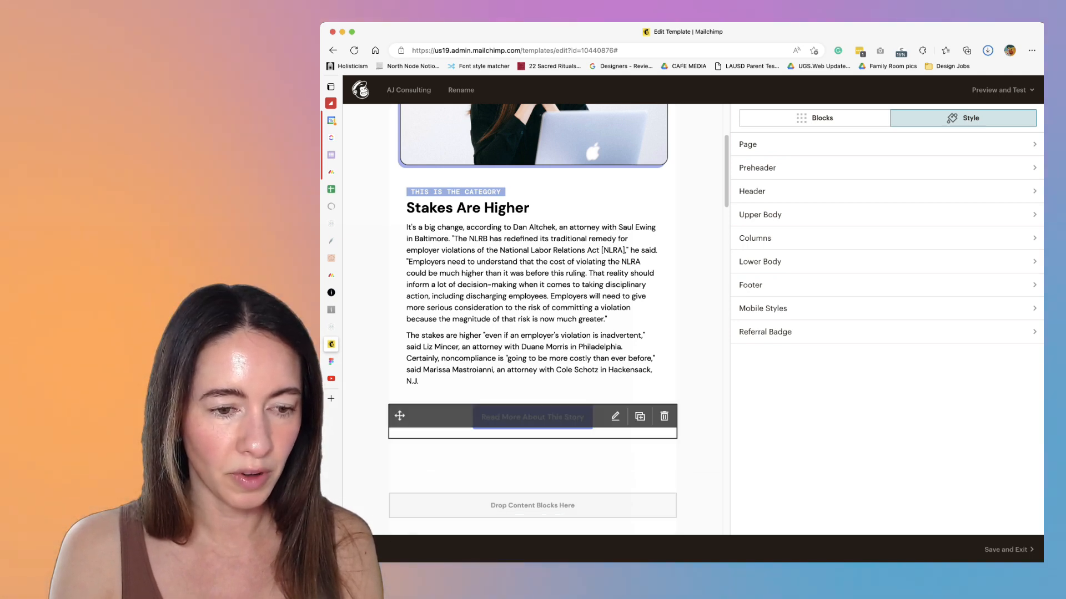
{"action": "left_click", "coordinate": [614, 417]}
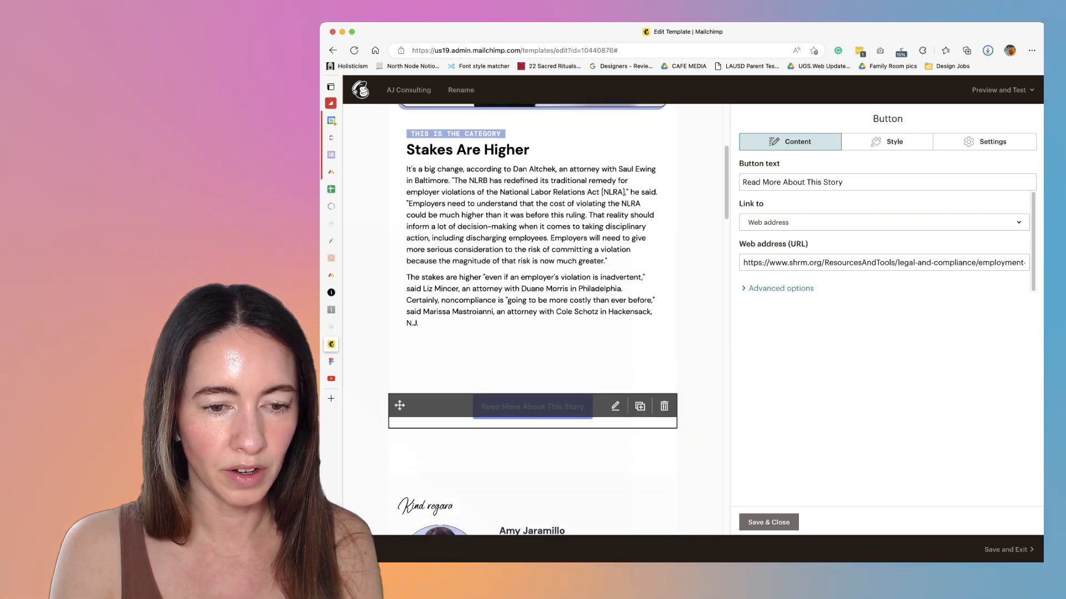
{"action": "scroll", "scroll_direction": "down", "scroll_amount": 3}
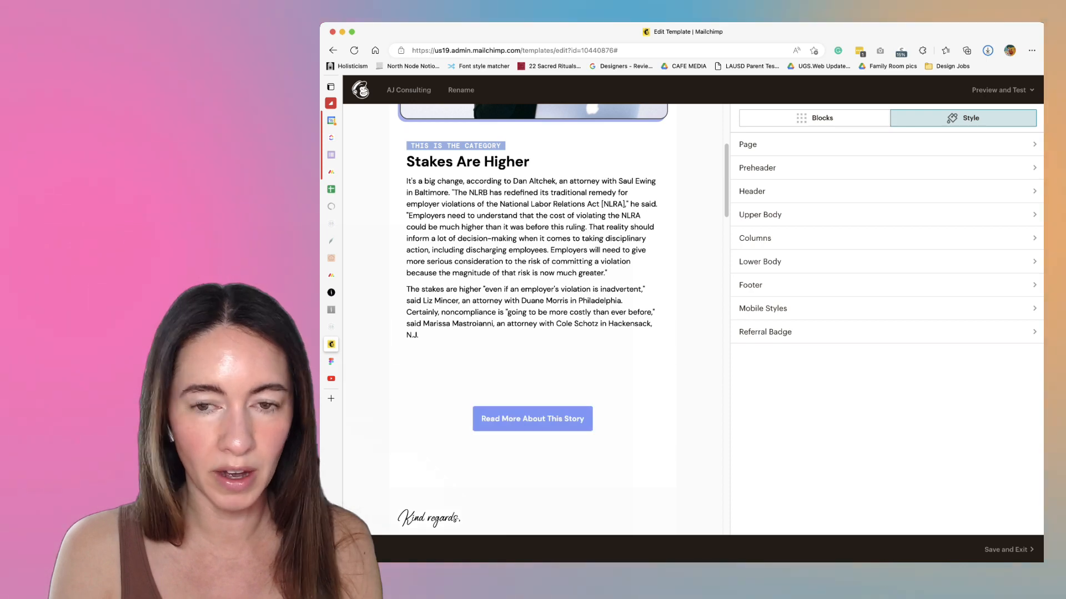
Set the Header style's top and bottom padding to 0 and save it
{"action": "left_click", "coordinate": [751, 191]}
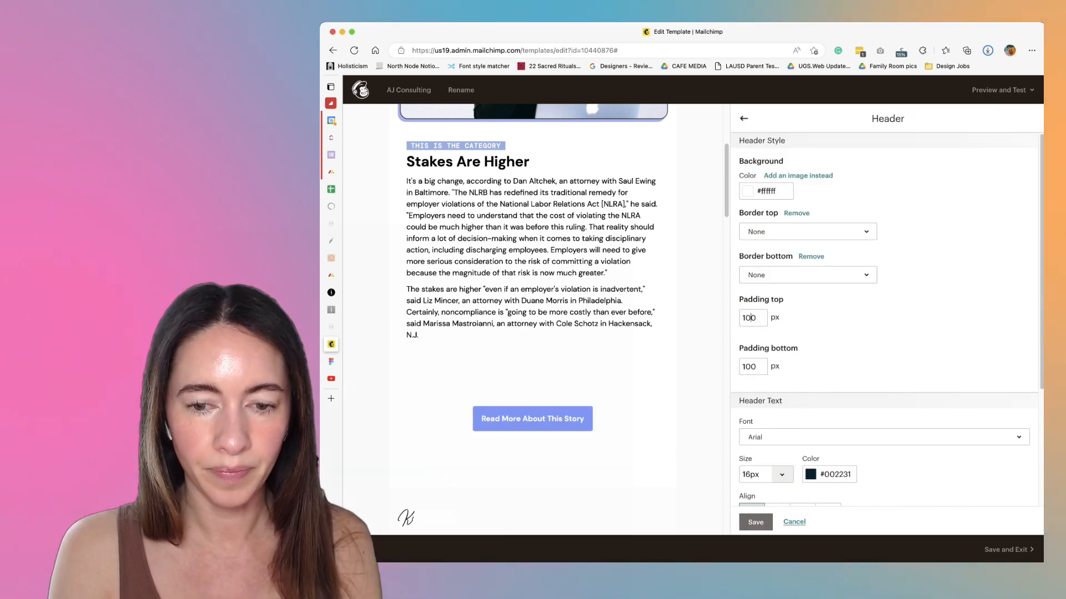
{"action": "type", "text": "0"}
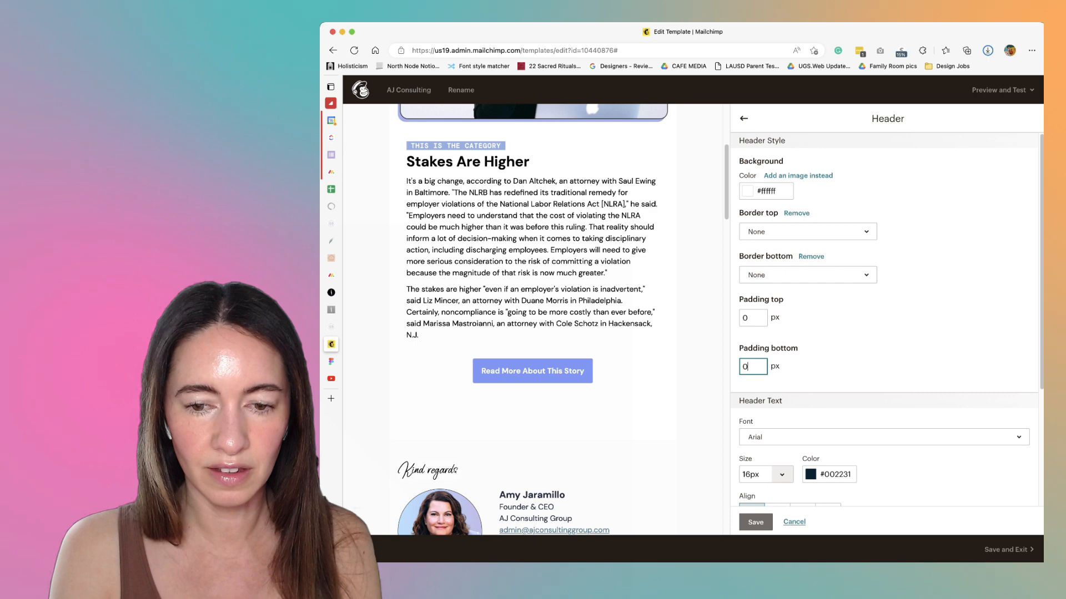
{"action": "left_click", "coordinate": [744, 118]}
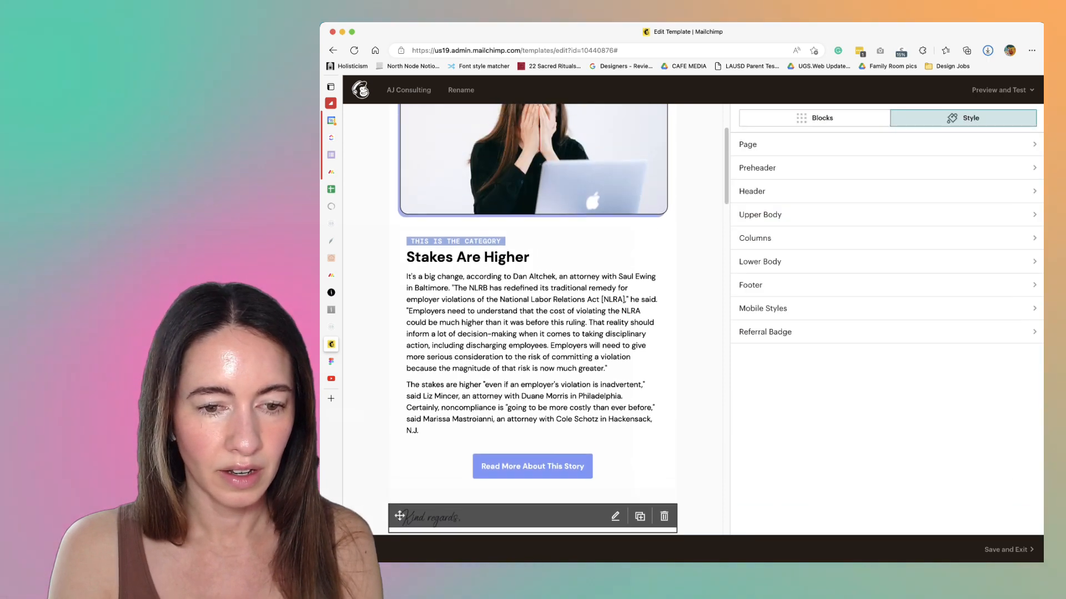